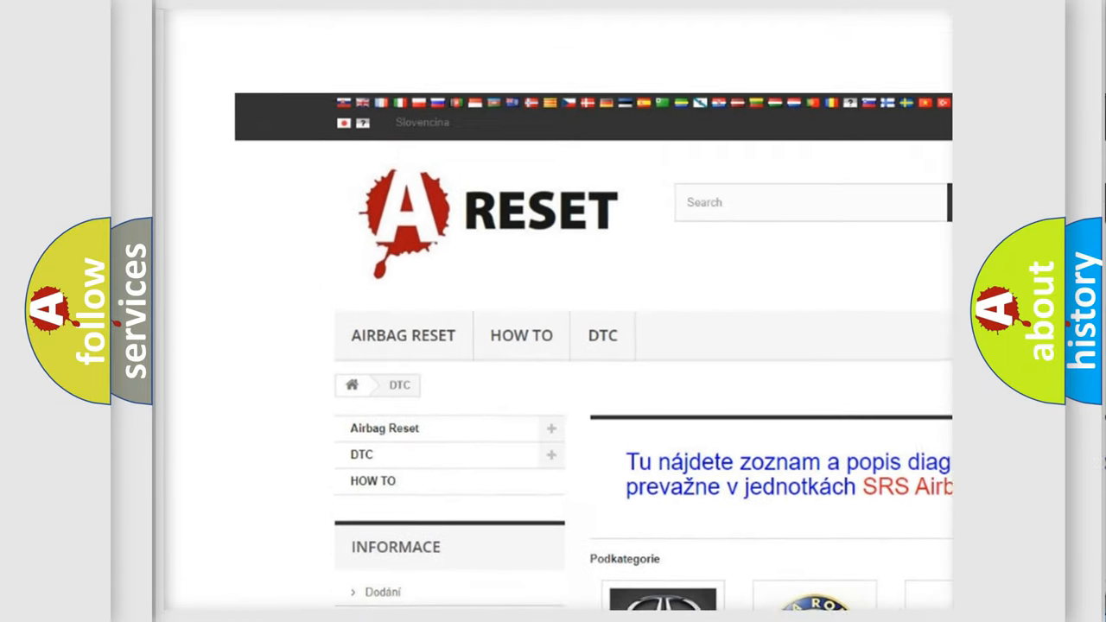
Choose the FIAT DTC tile and scroll through its airbag trouble code list, then back up.
scroll("up", 3)
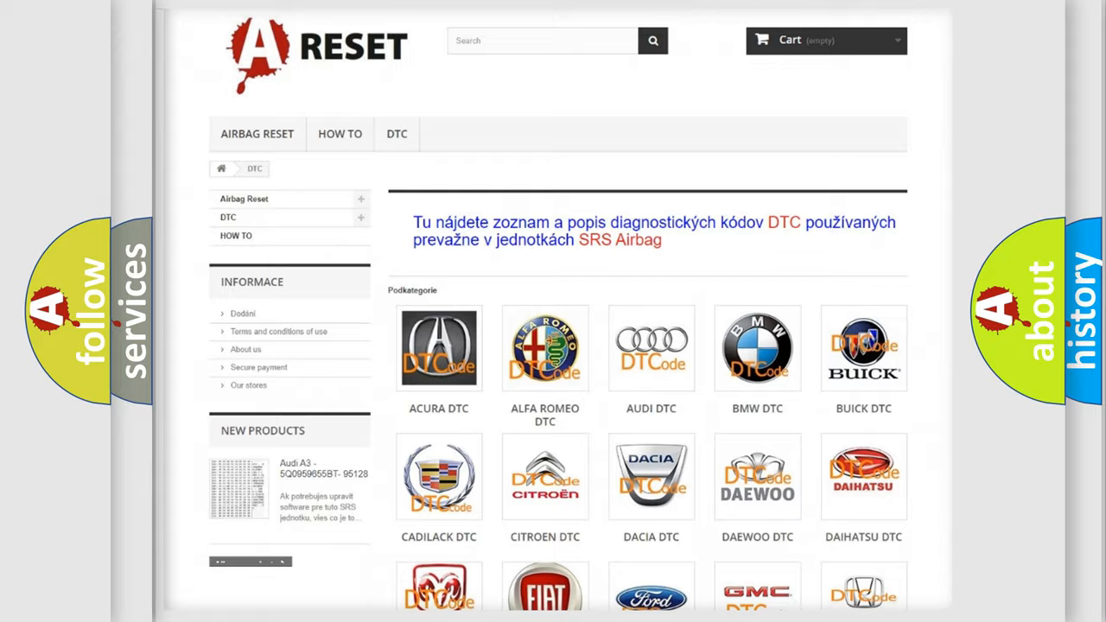
scroll("down", 3)
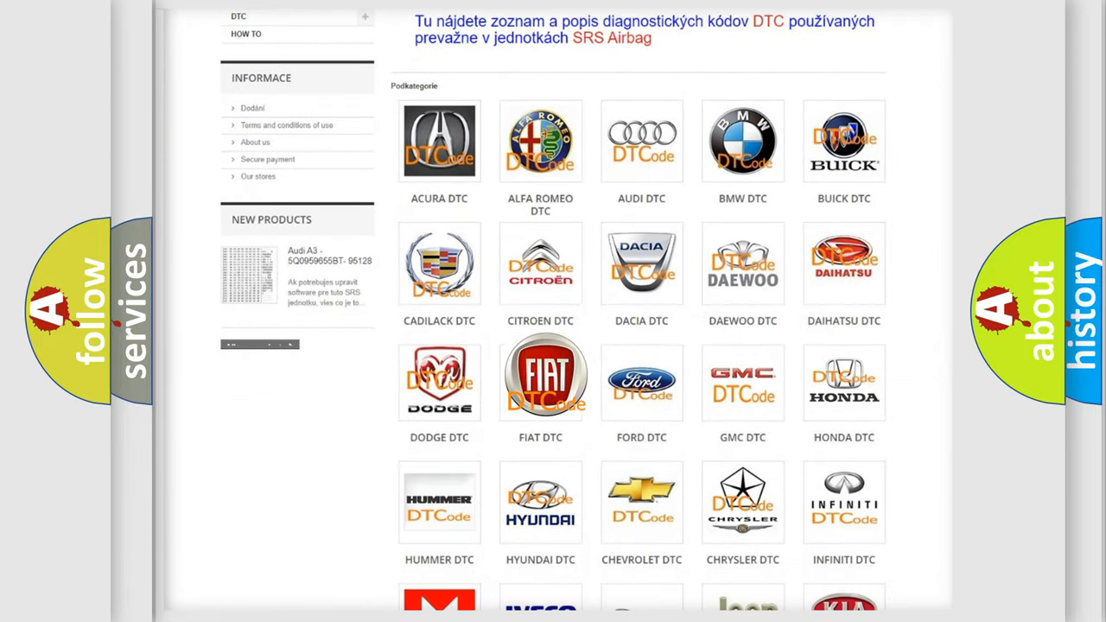
left_click(540, 378)
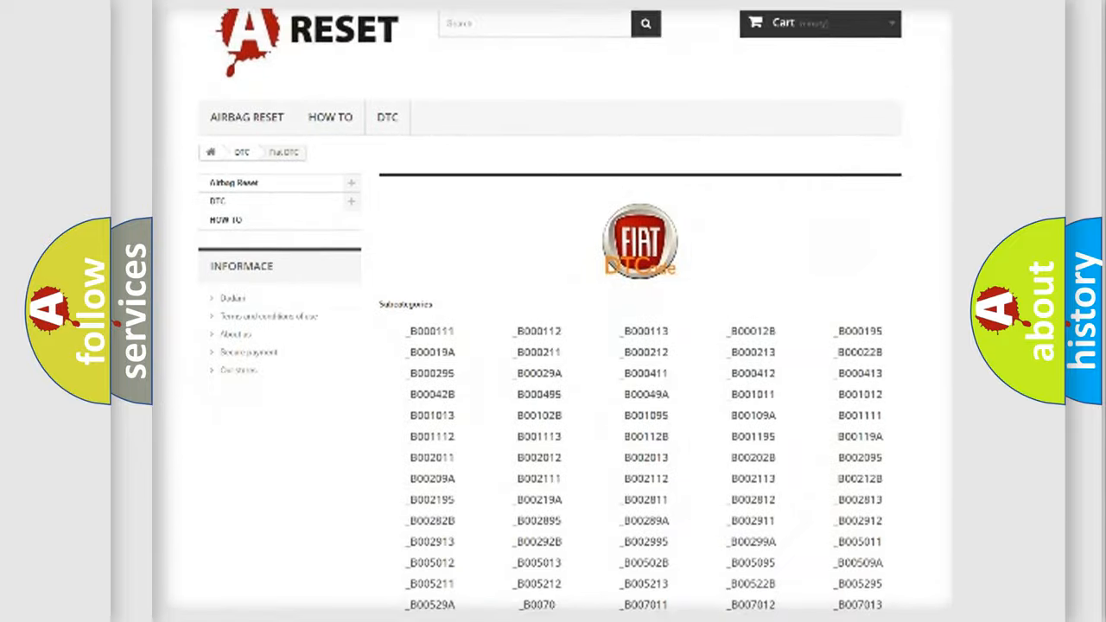
scroll("down", 3)
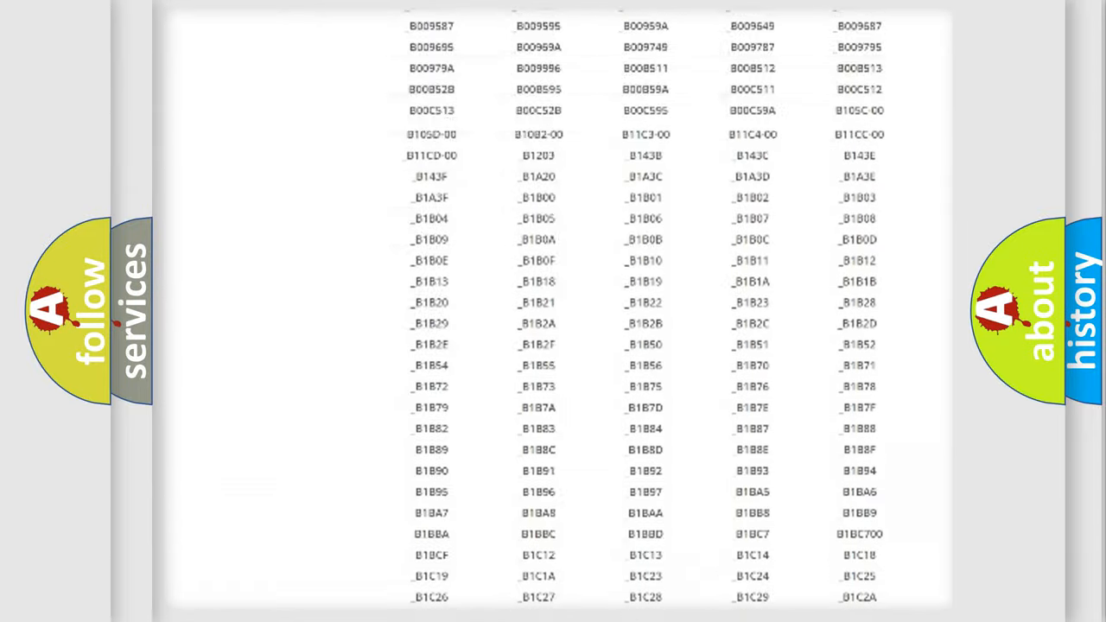
scroll("up", 3)
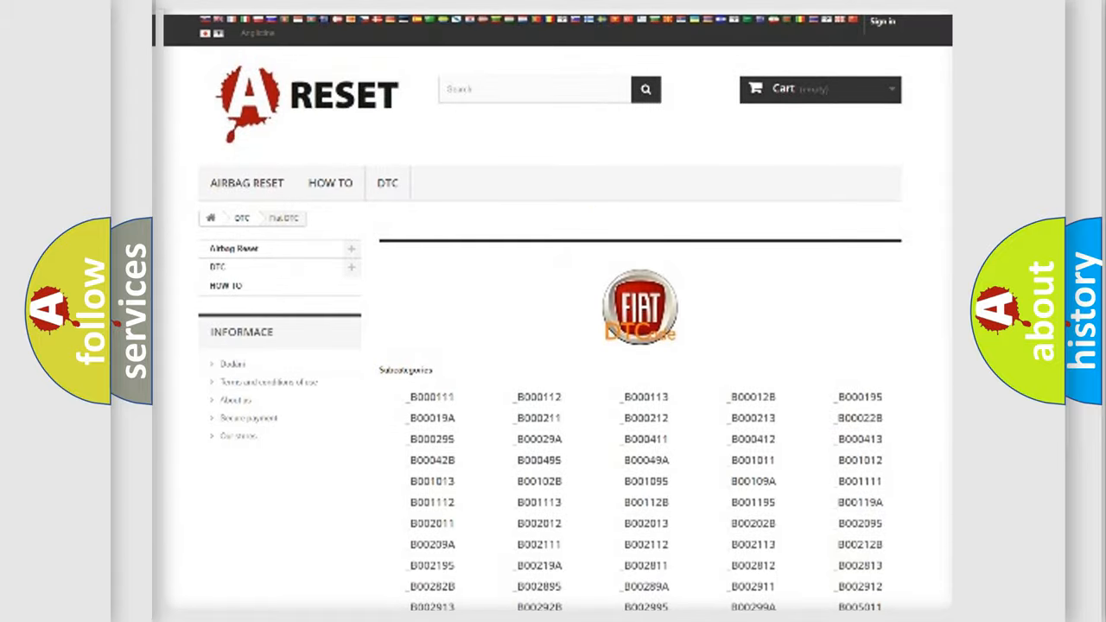